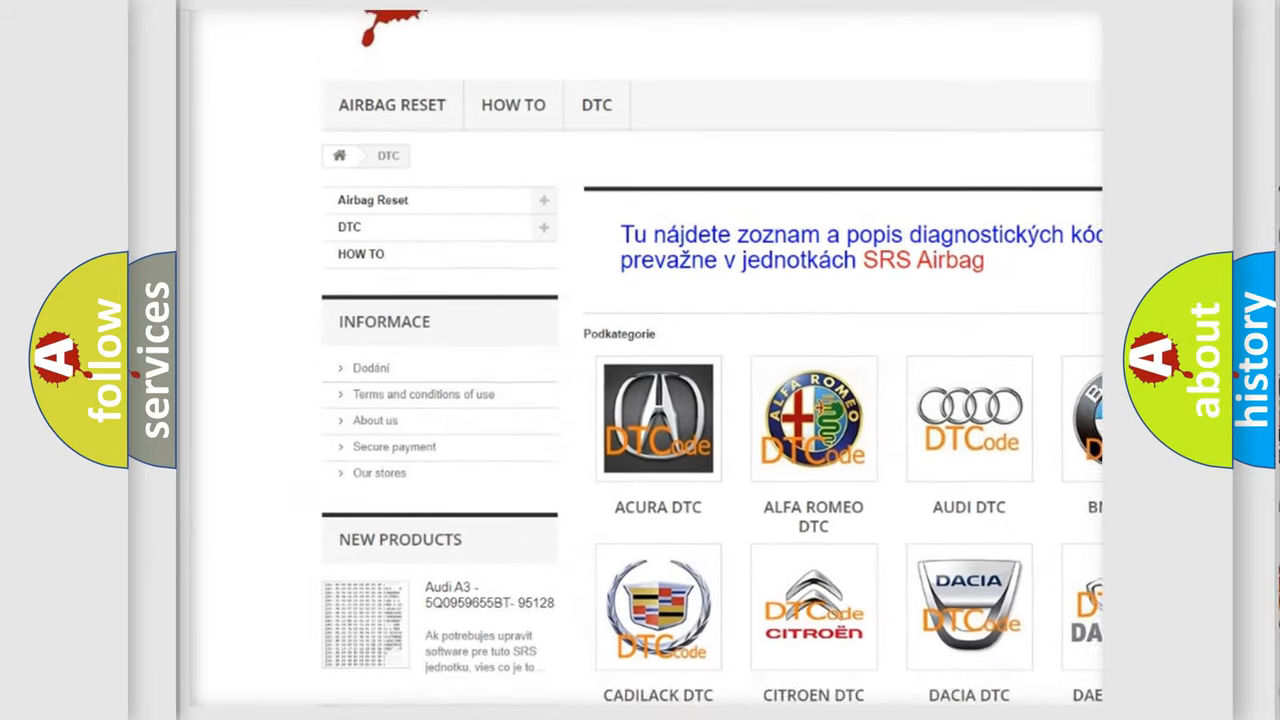
scroll(down, 3)
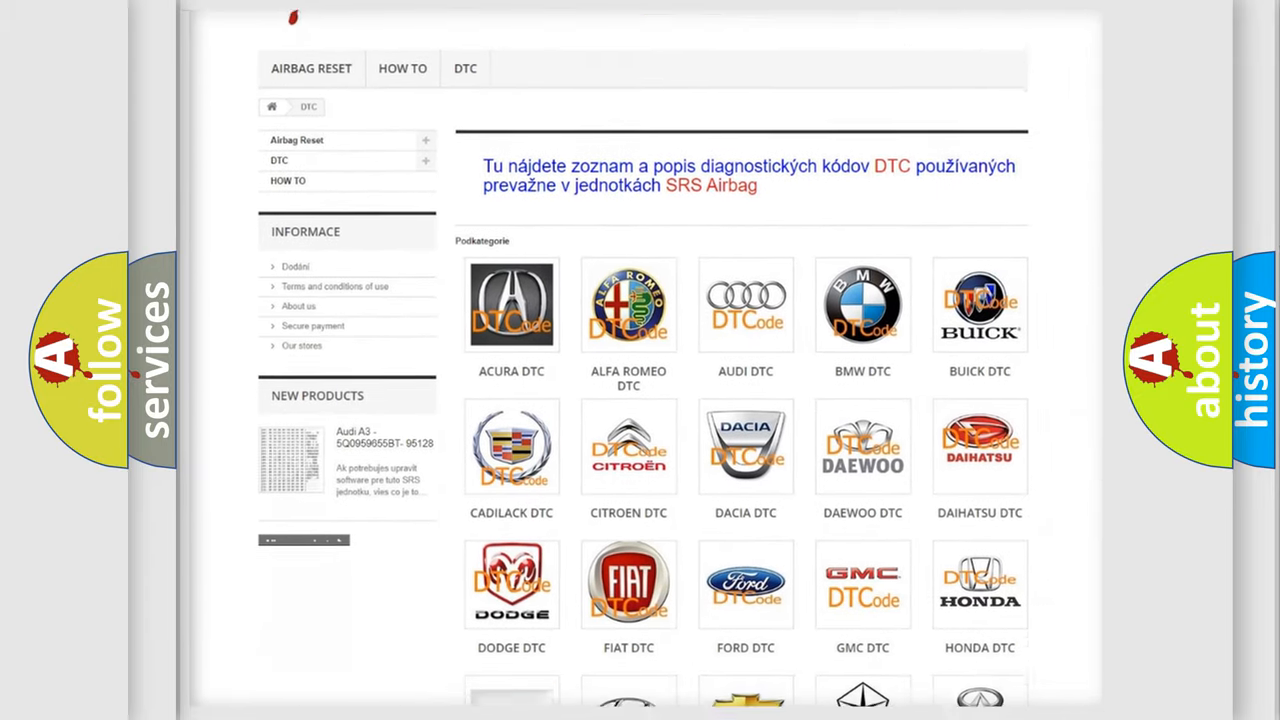
scroll(down, 3)
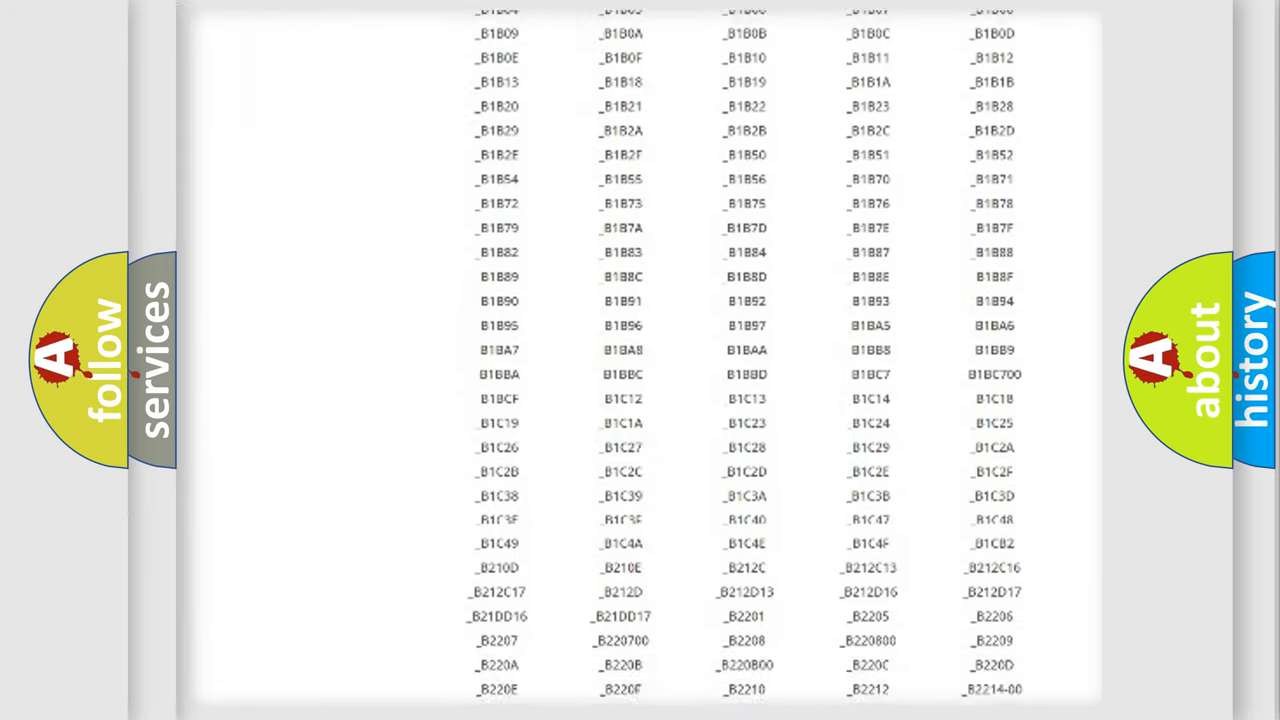
scroll(up, 3)
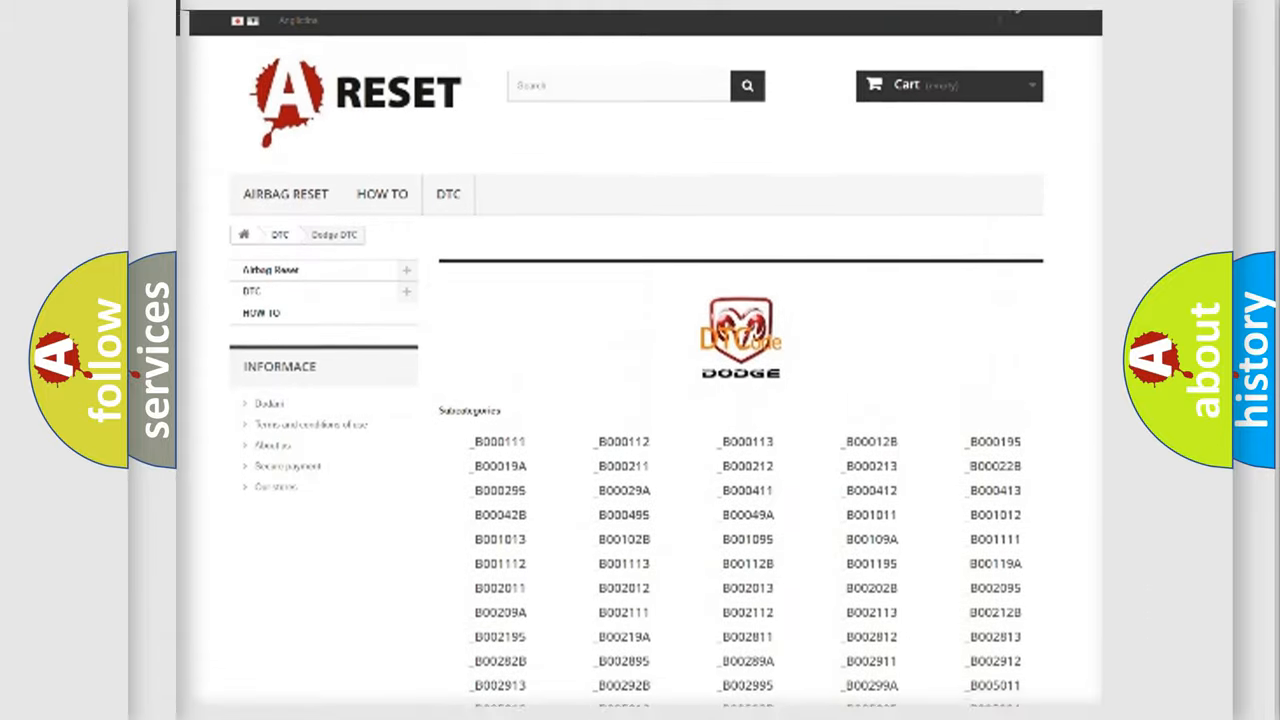
scroll(up, 3)
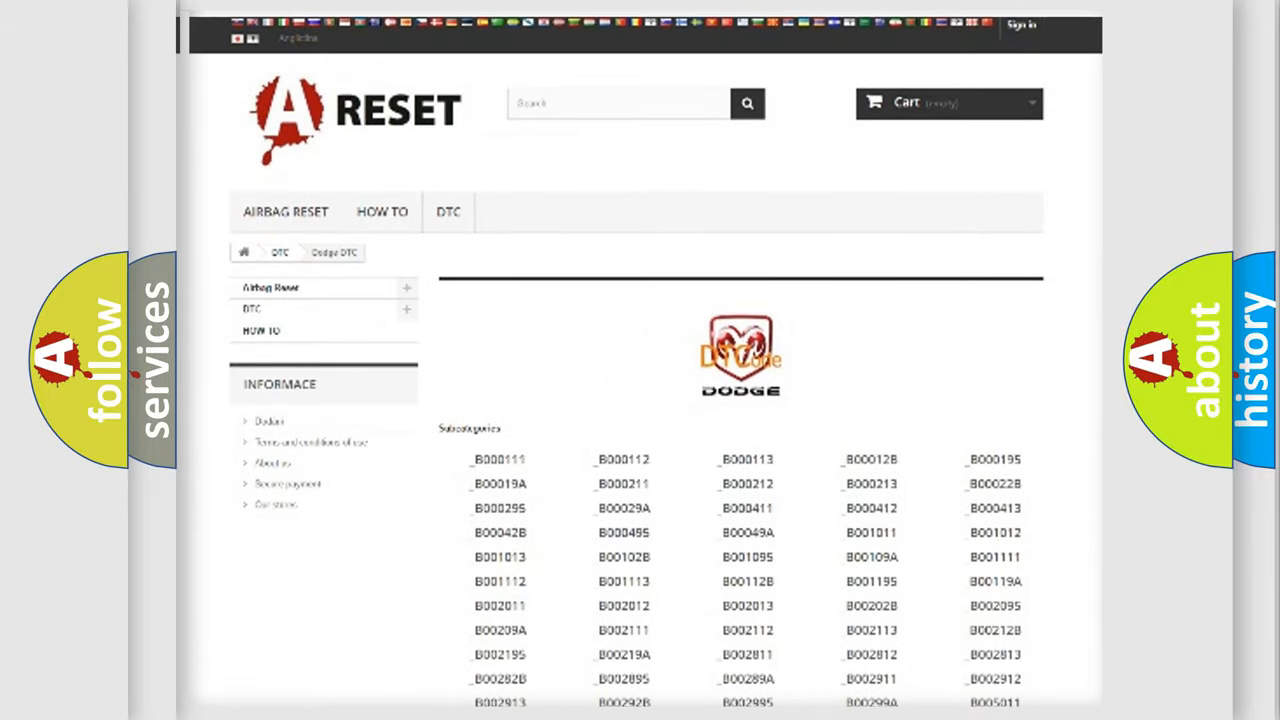